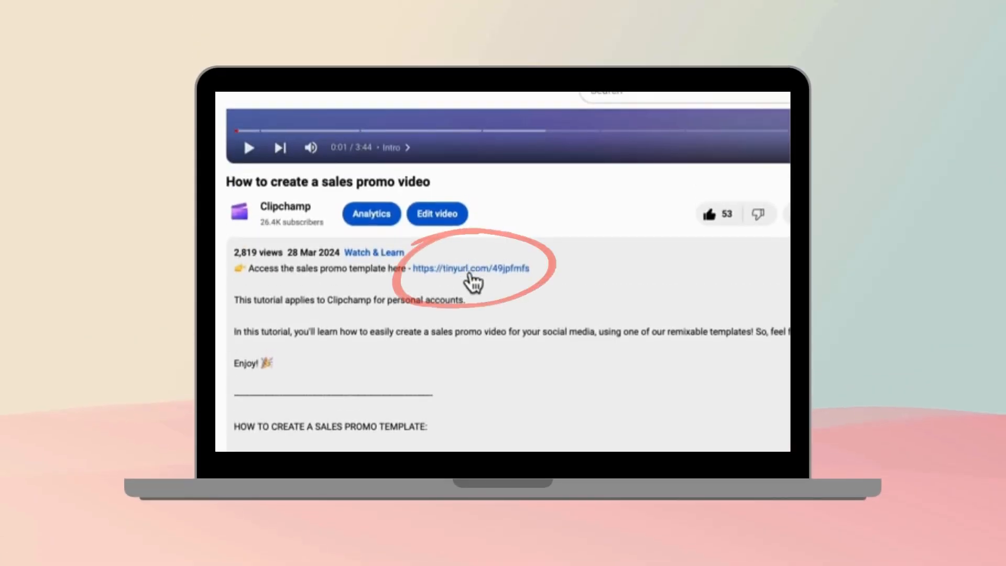
Follow the tinyurl sales promo template link from the YouTube description to Clipchamp's sign-in page
click(469, 267)
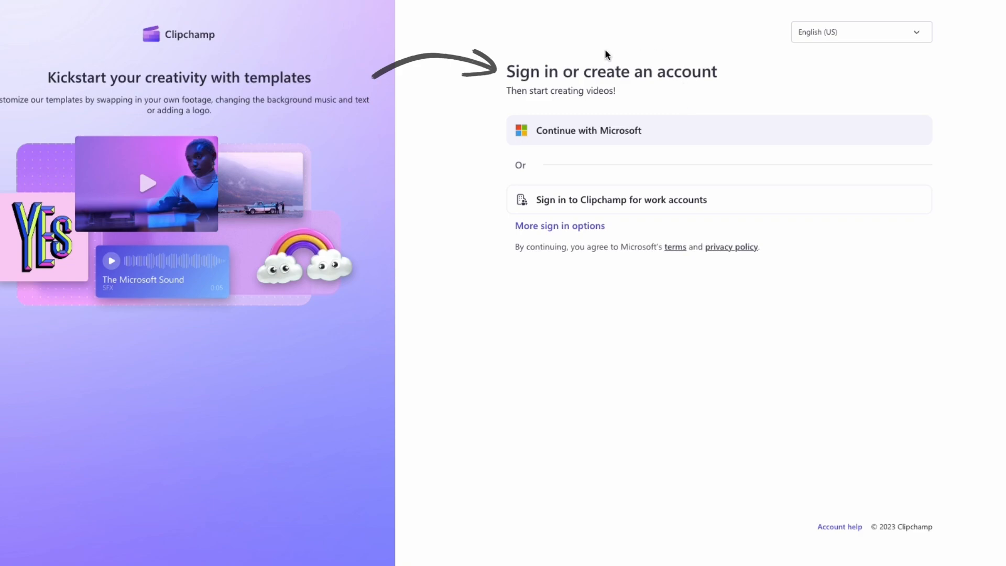
mouse_move(560, 226)
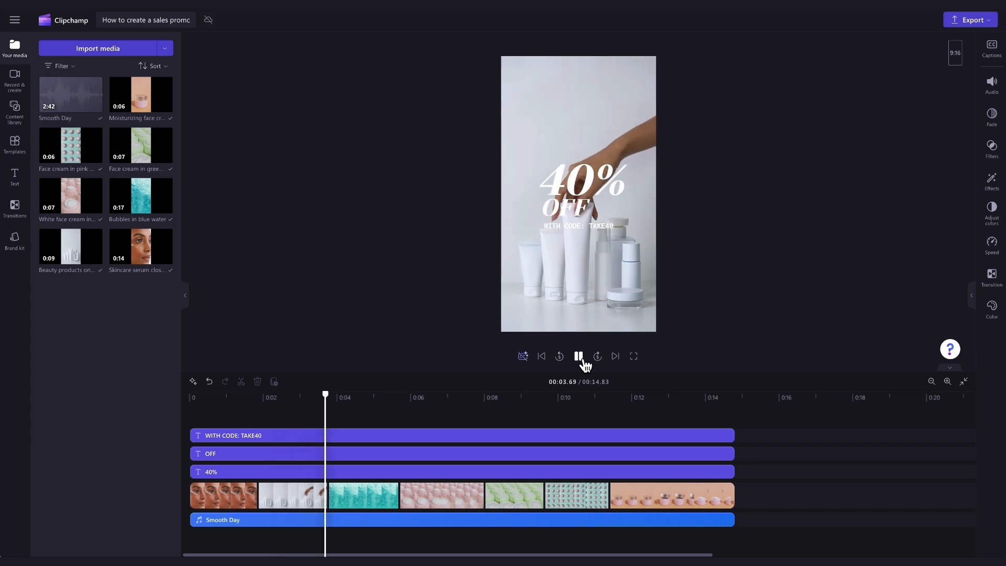
Preview the sales promo template, then import Brand video 1 through 7 into the media library
click(577, 357)
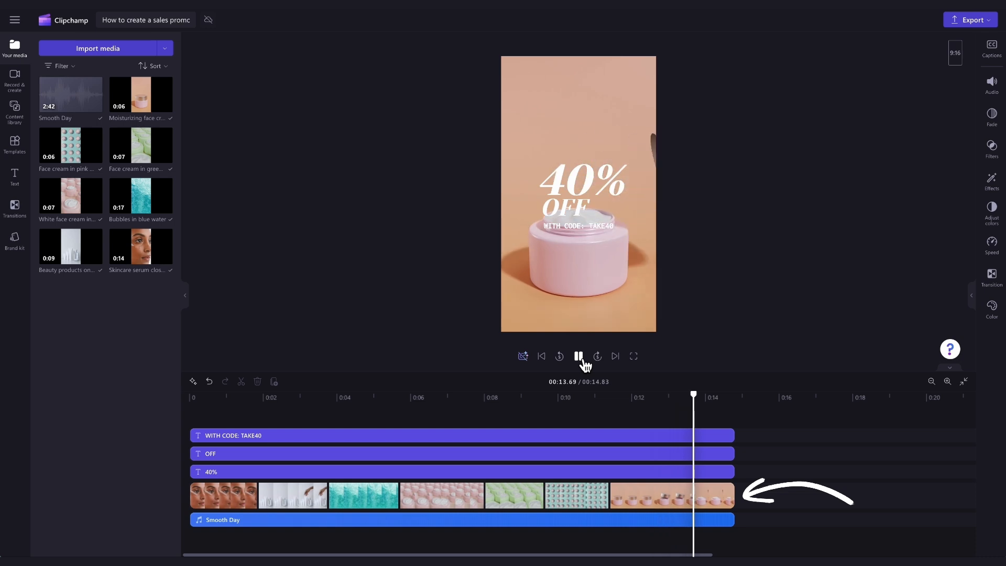
click(577, 357)
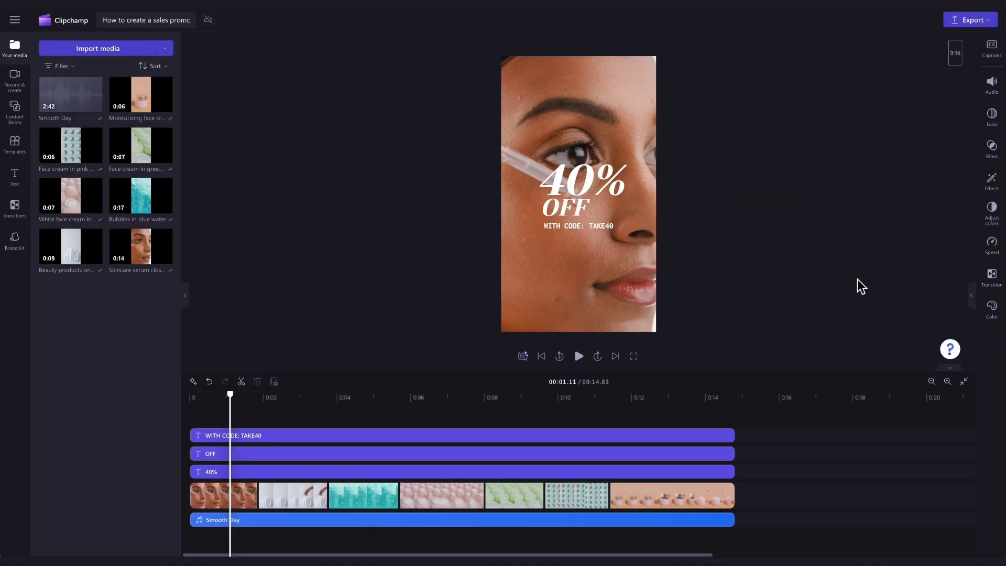
mouse_move(849, 318)
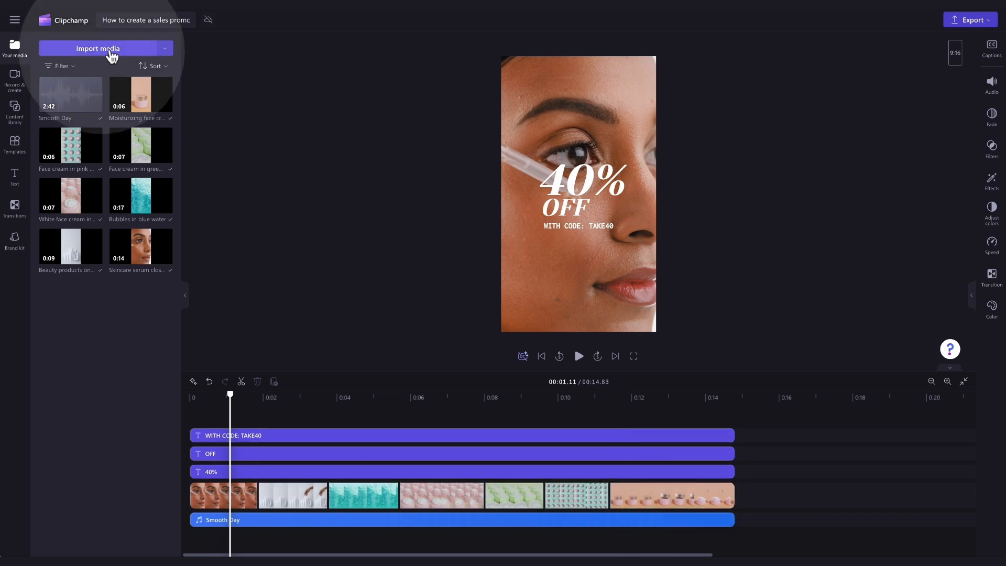
click(96, 48)
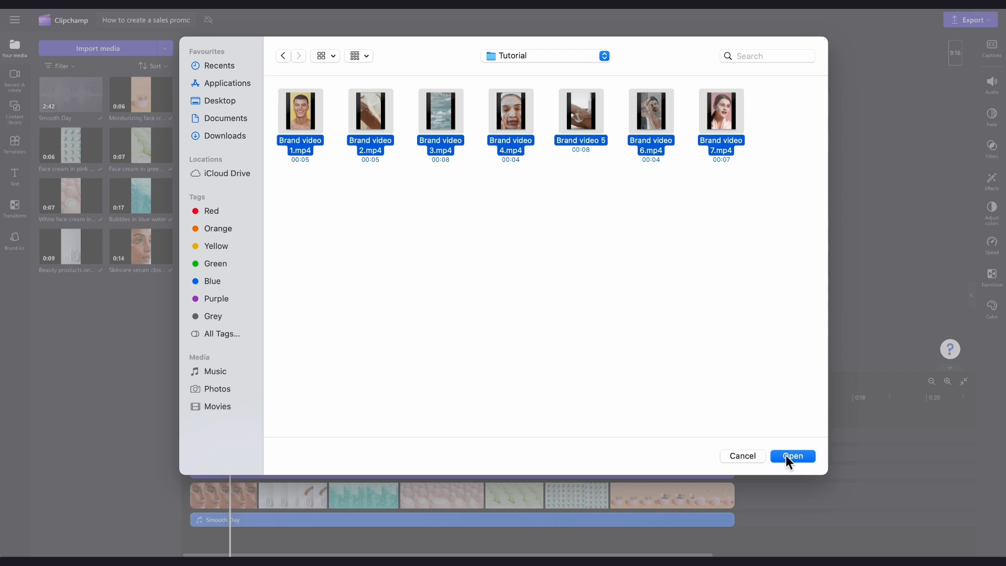
click(791, 456)
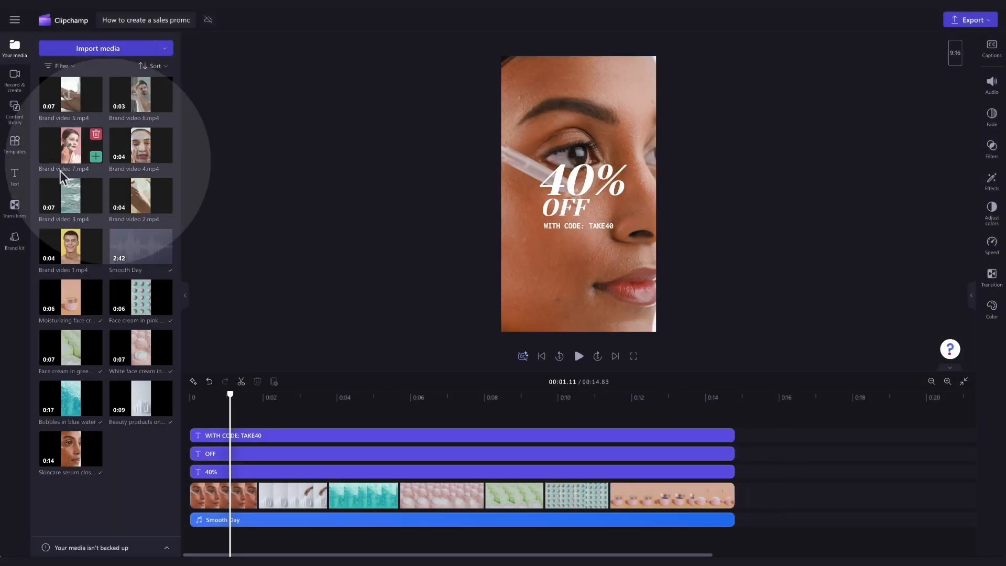
mouse_move(207, 168)
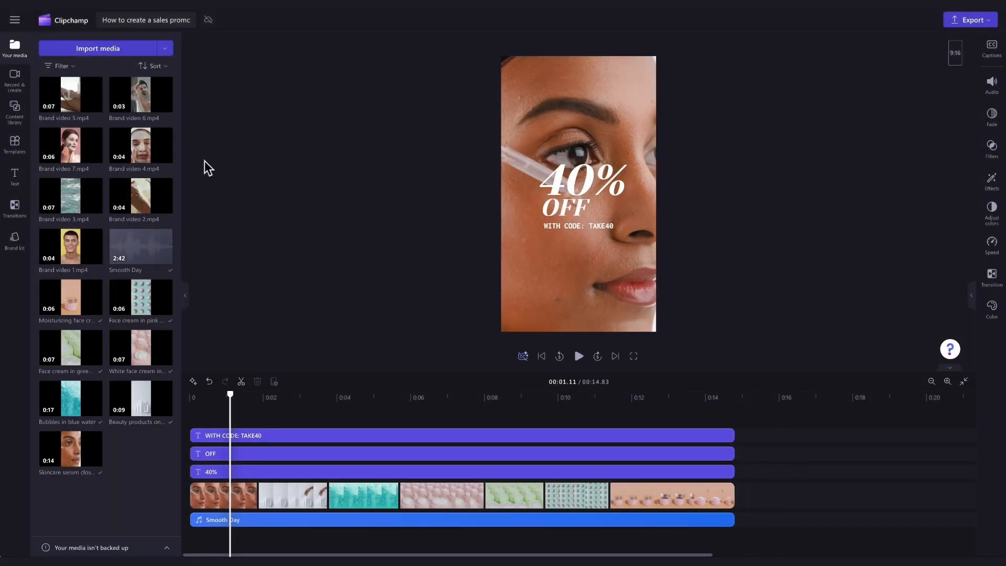
mouse_move(106, 247)
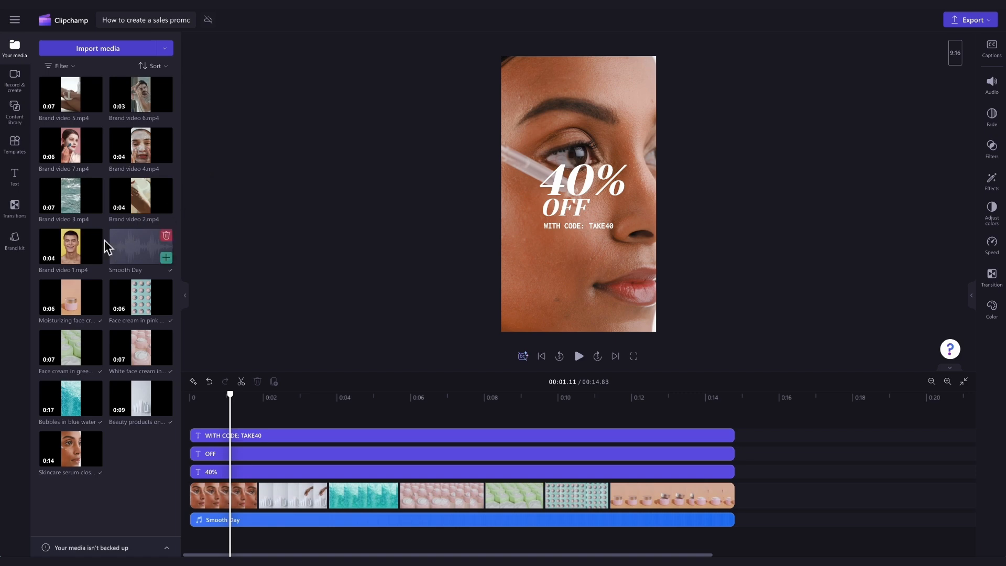
Replace the first stock clip (man with cream jar) with Brand video 1, then pick the next brand video
drag(69, 246, 196, 378)
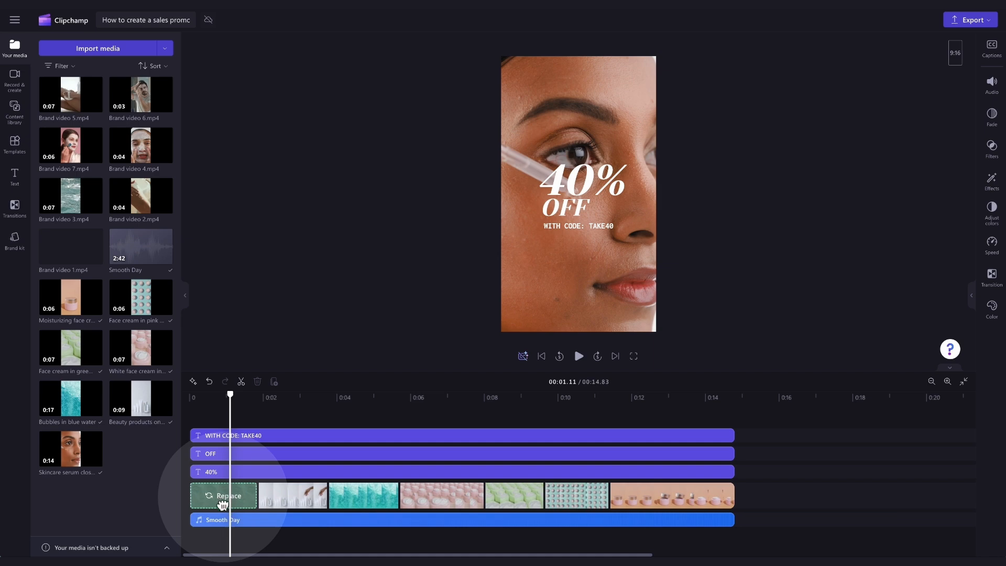
click(223, 495)
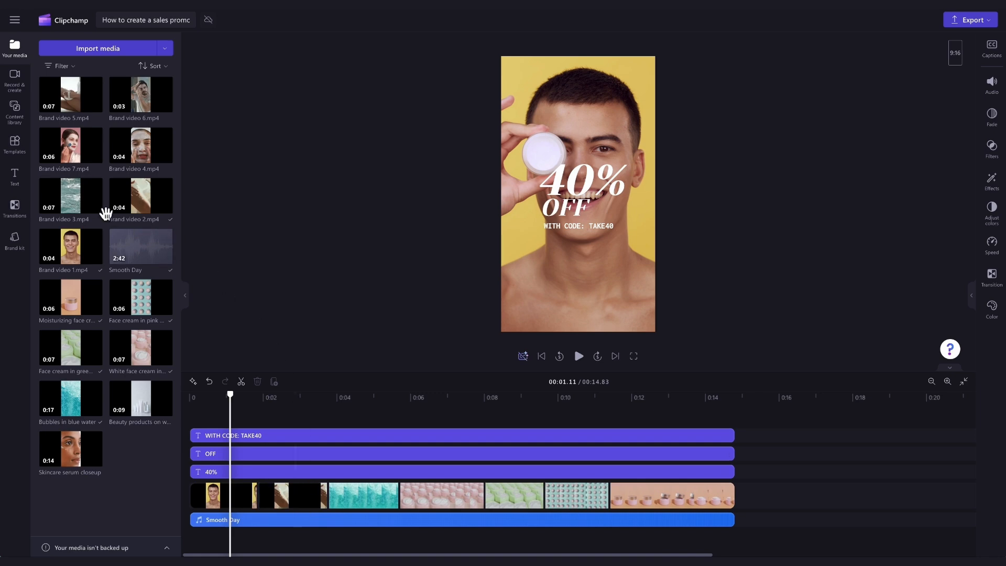
click(363, 495)
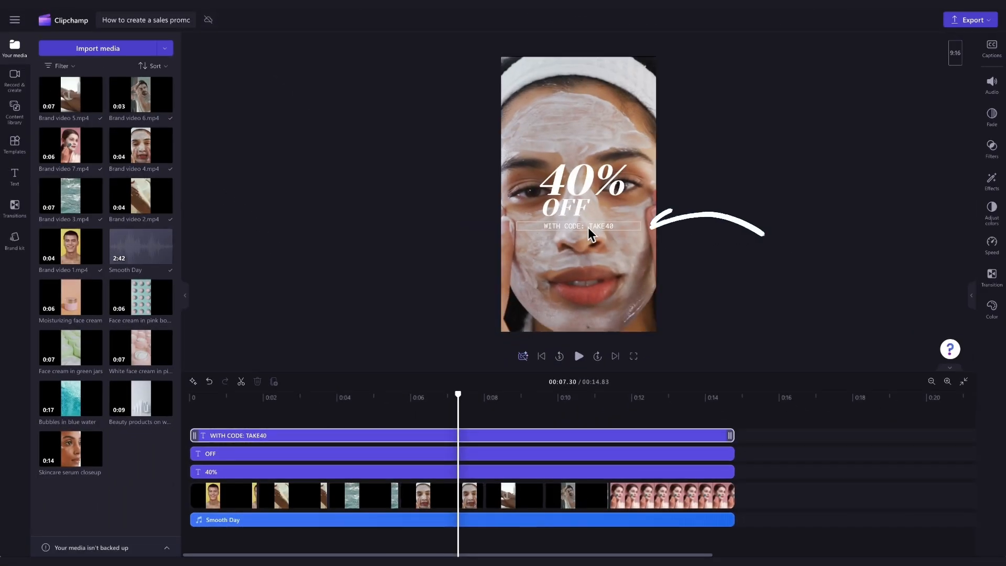
mouse_move(620, 235)
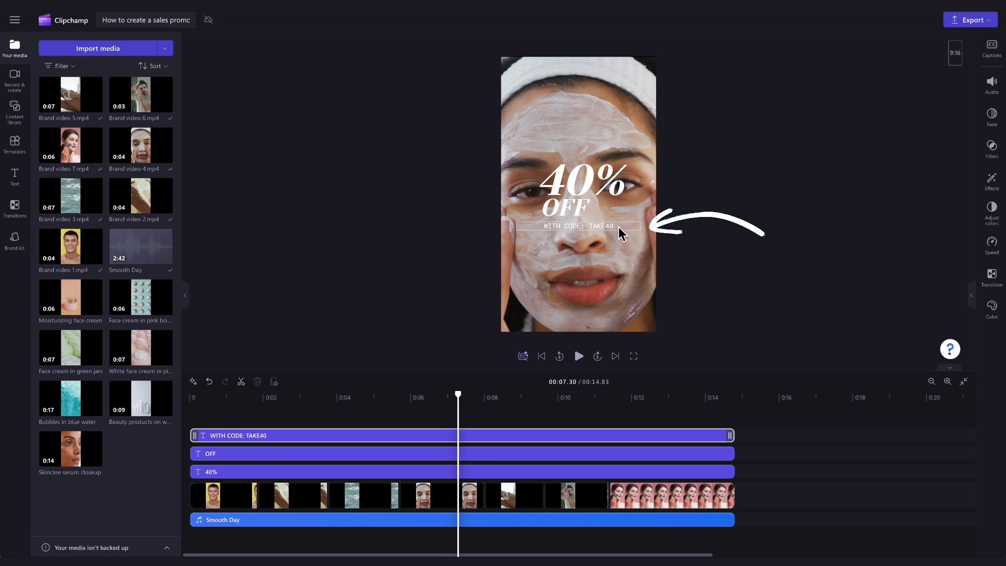
Select the WITH CODE: TAKE40 text in the preview
click(507, 443)
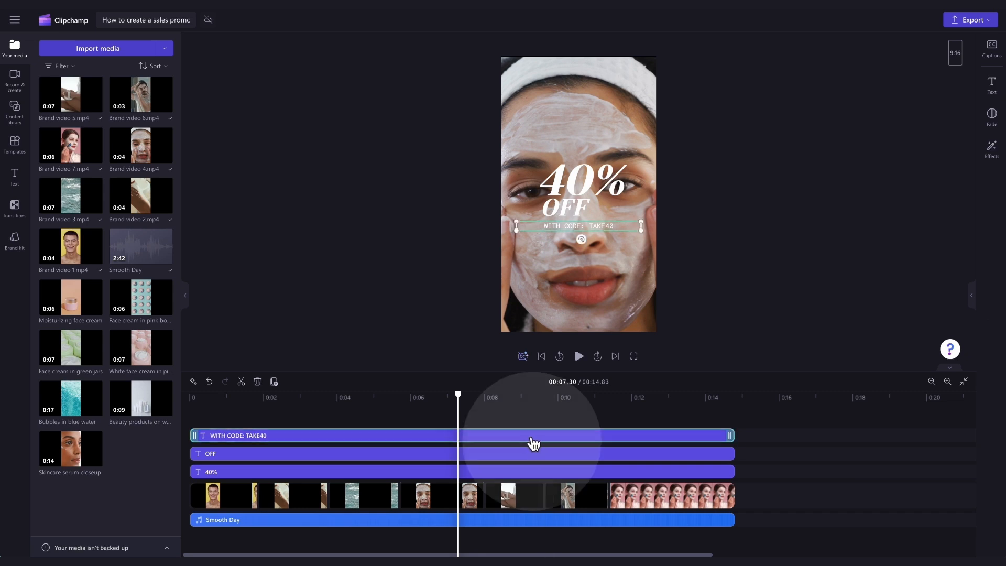
mouse_move(538, 449)
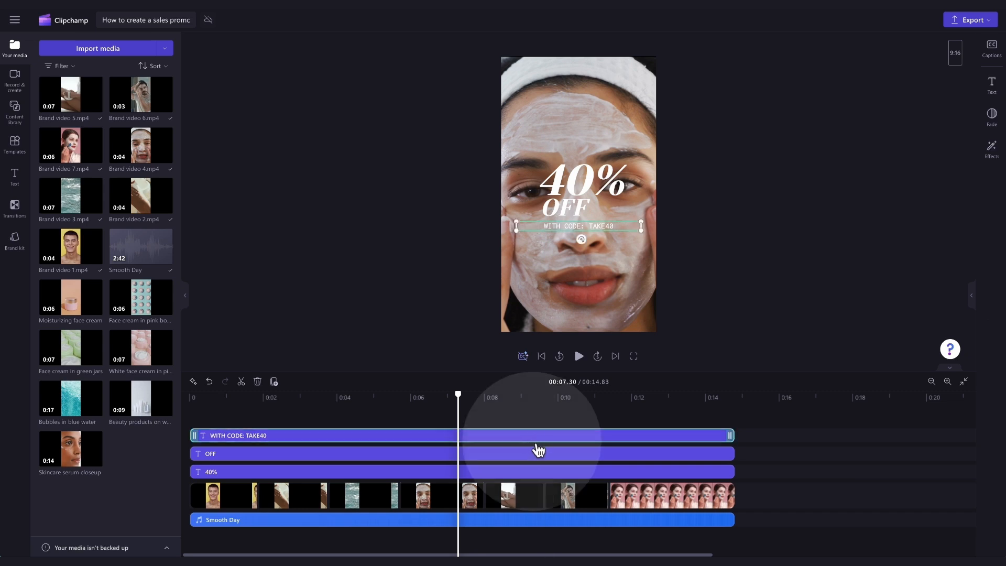
mouse_move(850, 244)
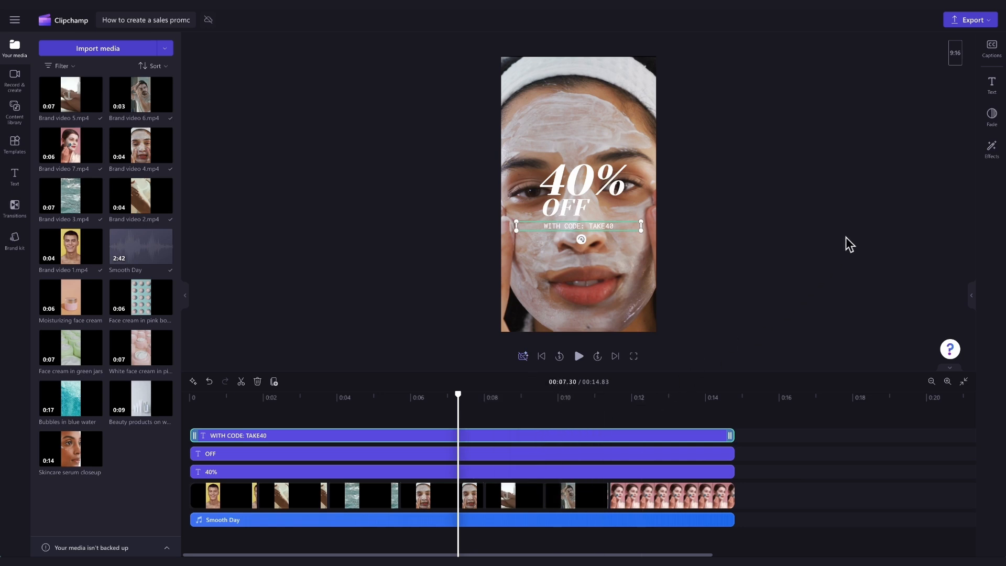
mouse_move(992, 84)
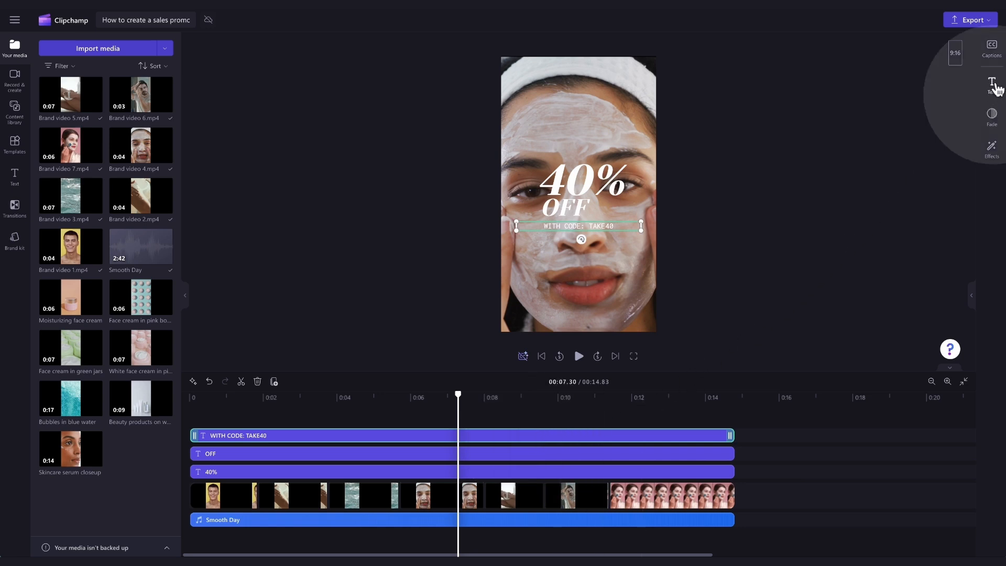
Rewrite the discount text from TAKE40 to 'WITH CODE: 25OFF' in the Text panel
click(991, 81)
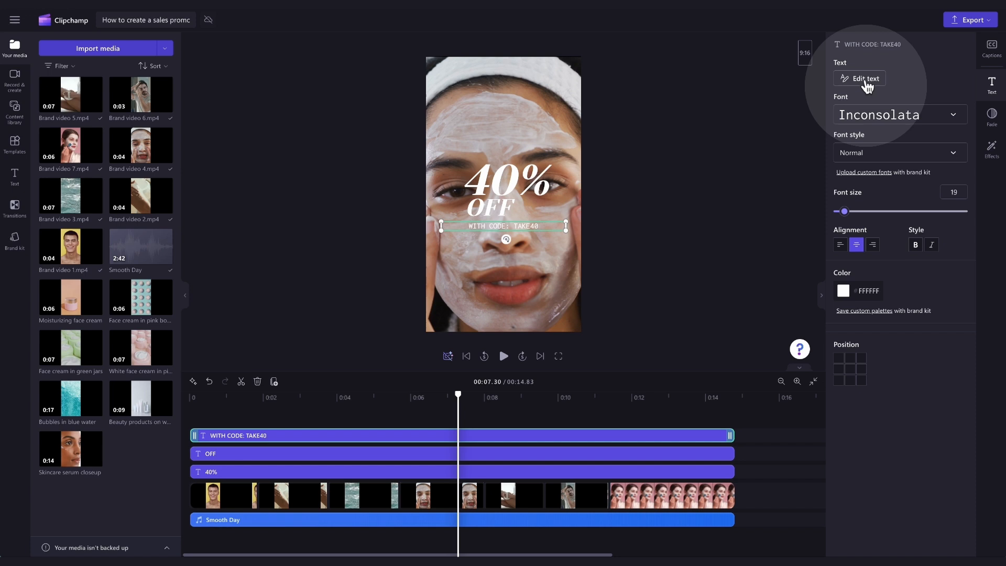
click(864, 77)
text(25OFF)
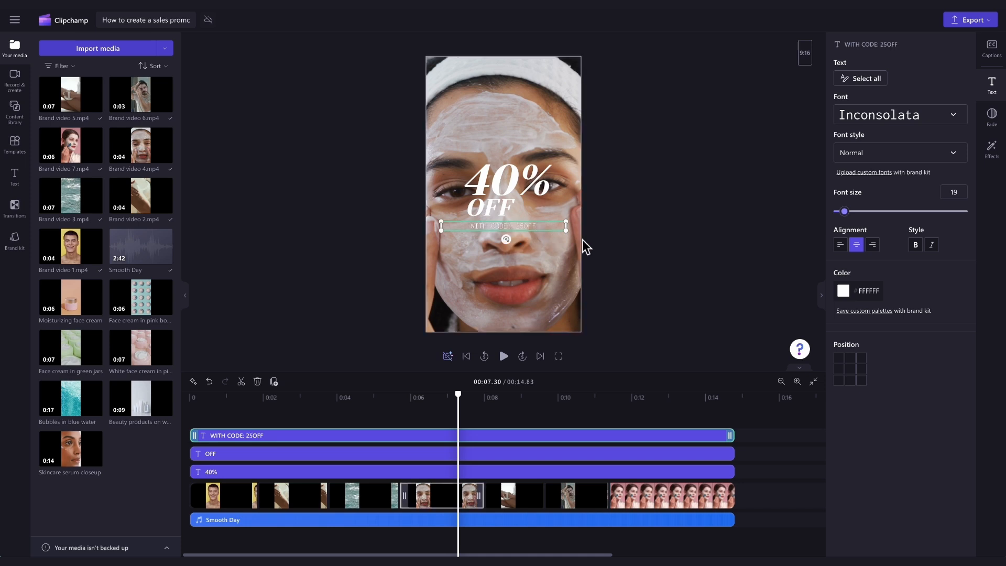
mouse_move(603, 232)
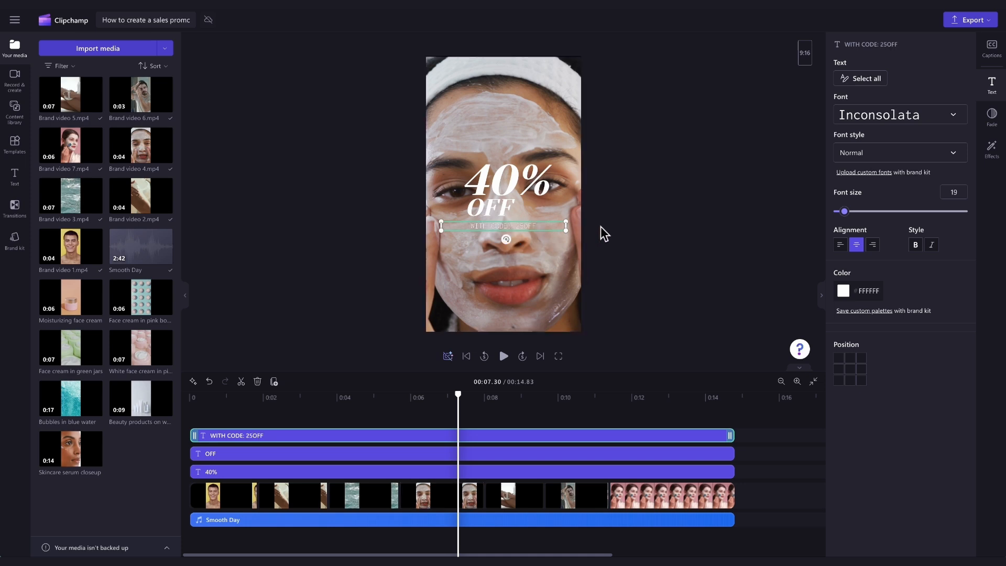
click(503, 226)
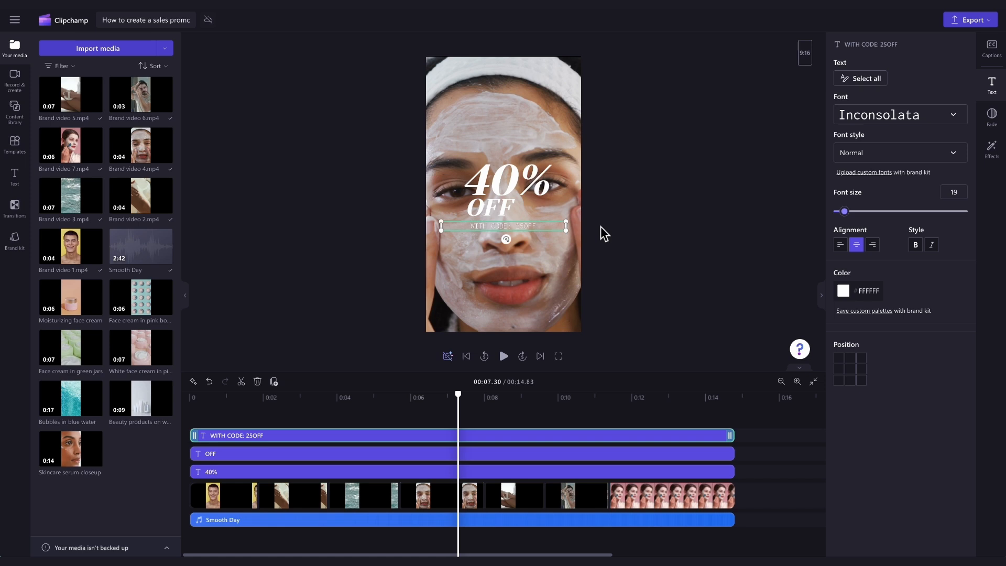
mouse_move(900, 114)
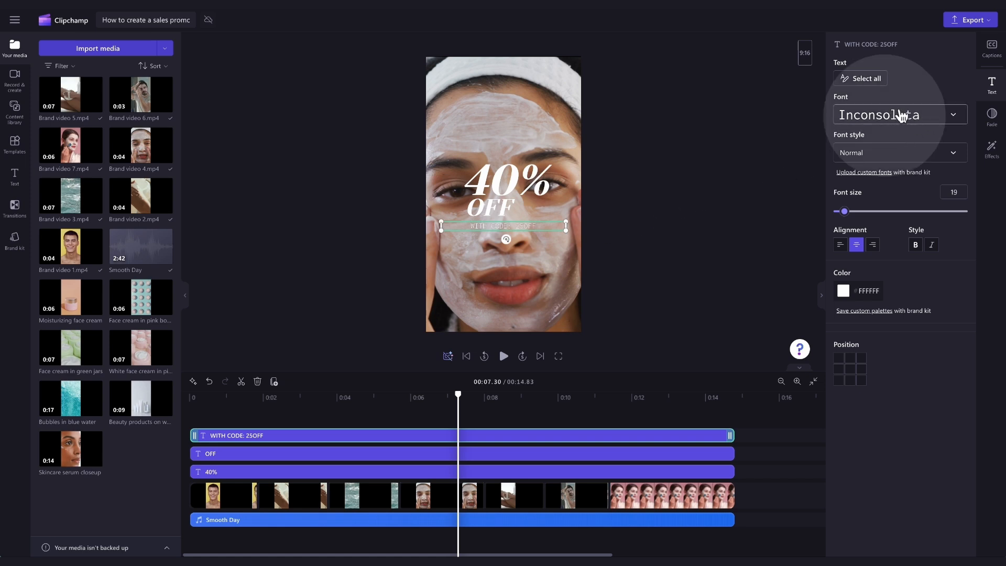
Try fonts from the Font dropdown on the 25OFF code text, including Permanent Marker
click(895, 115)
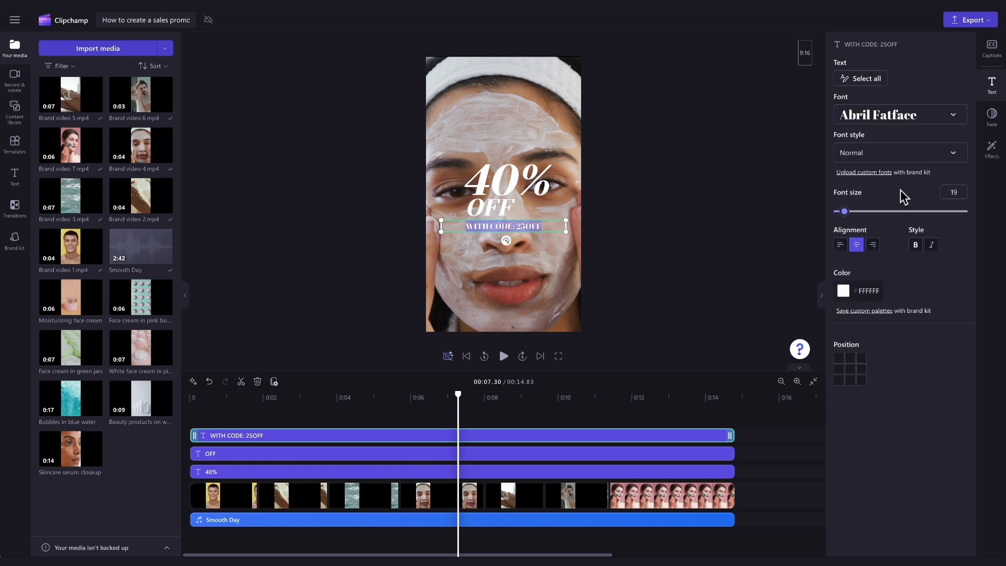
click(898, 114)
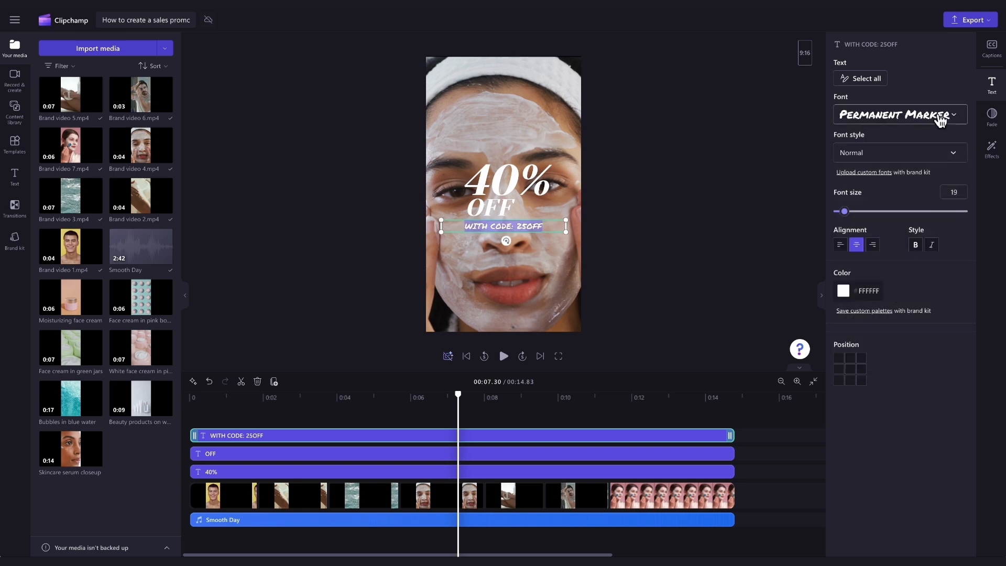
click(899, 114)
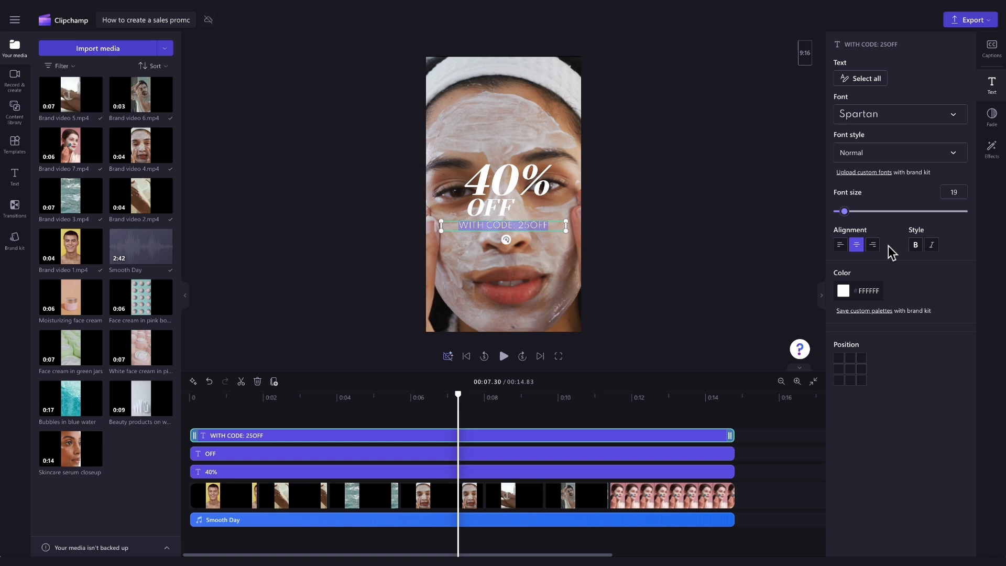
mouse_move(867, 205)
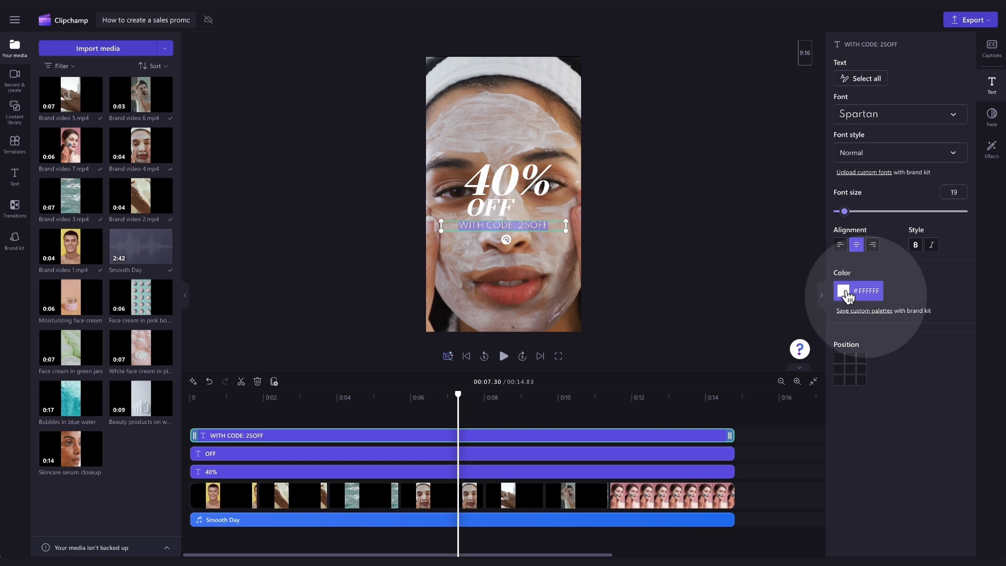
click(844, 291)
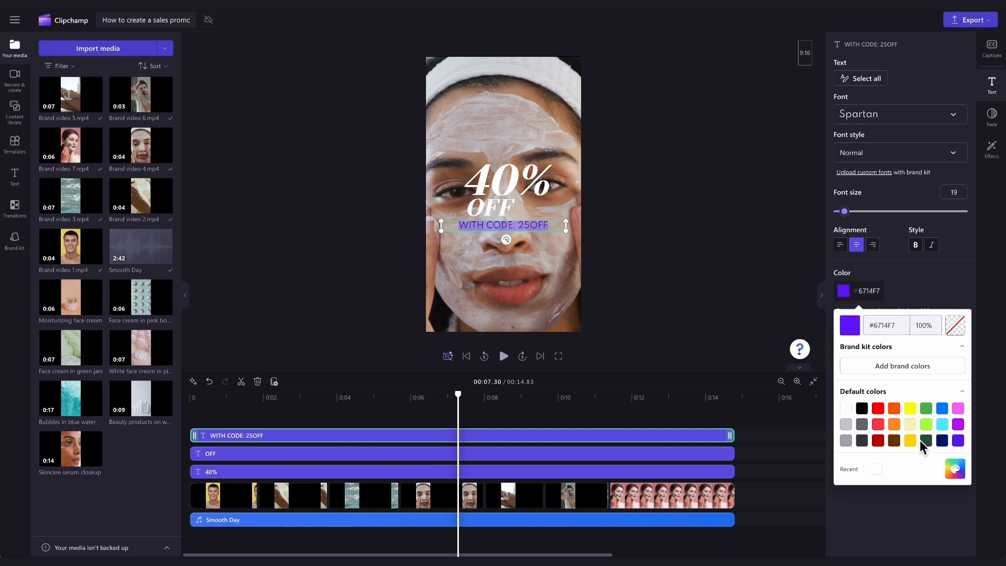
click(878, 408)
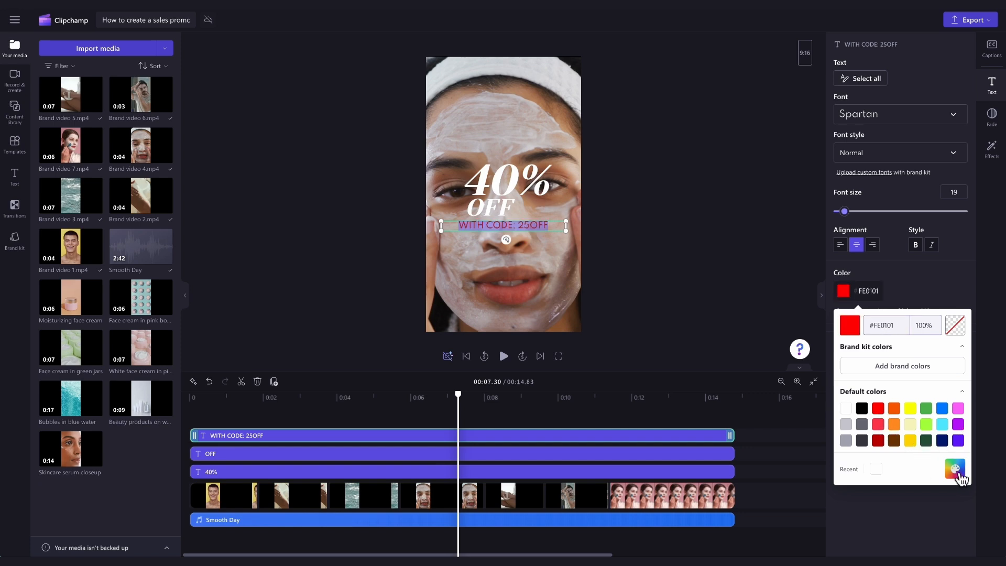
click(955, 468)
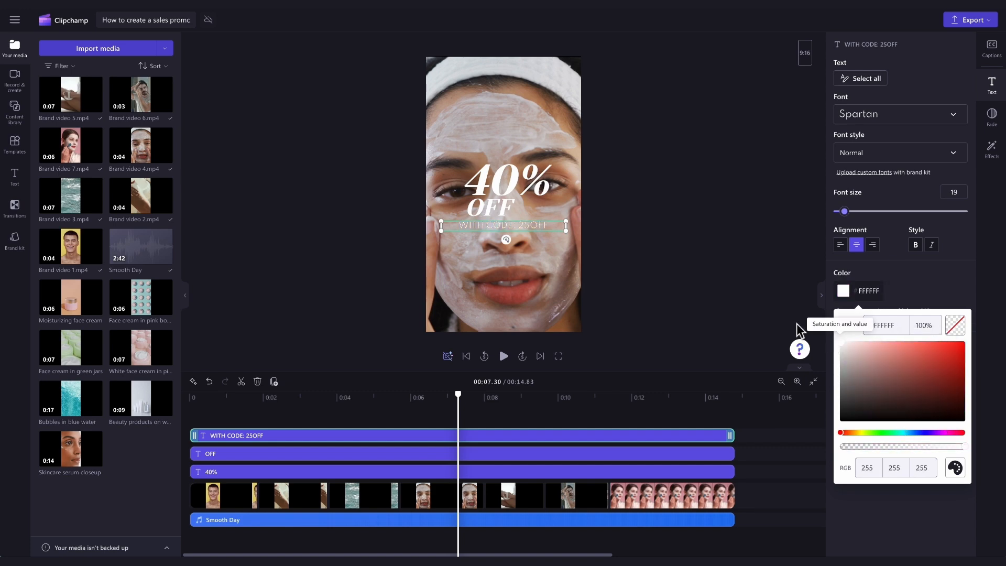
click(603, 180)
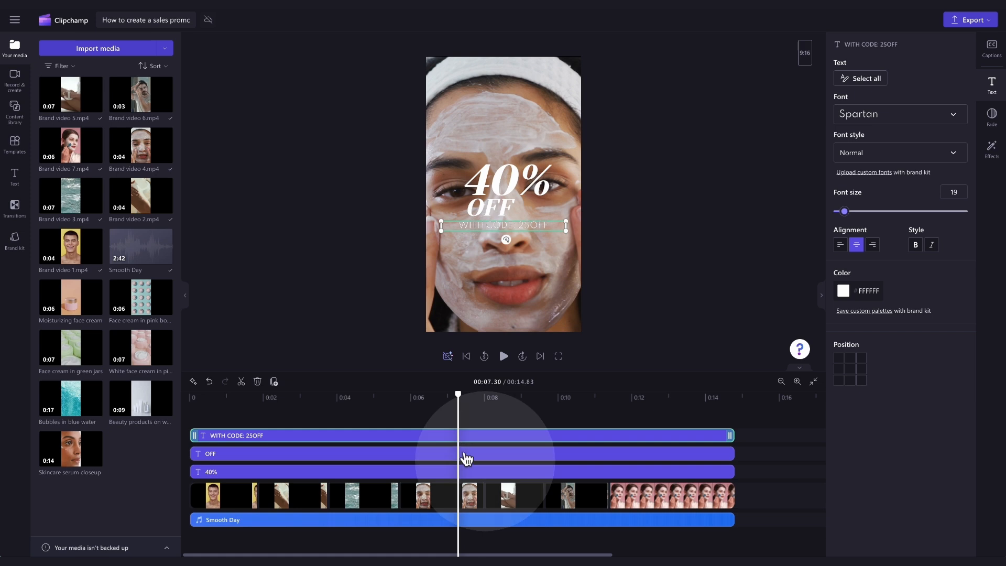
click(462, 454)
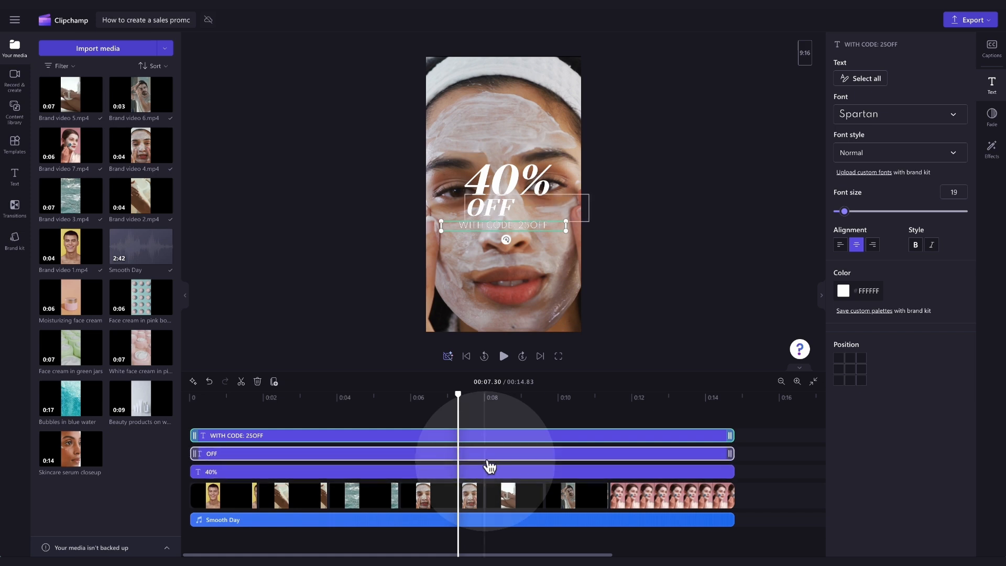
click(212, 454)
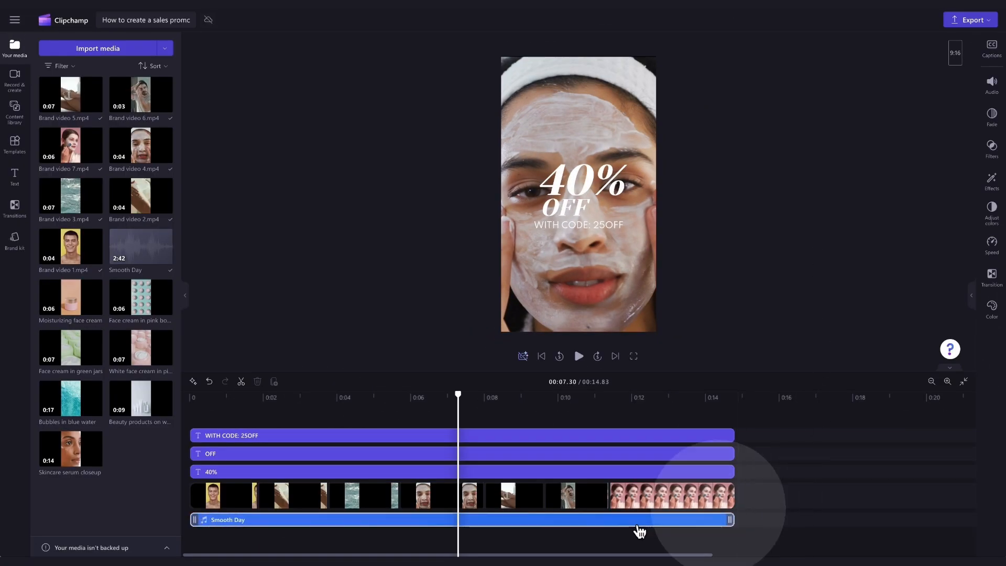
mouse_move(649, 530)
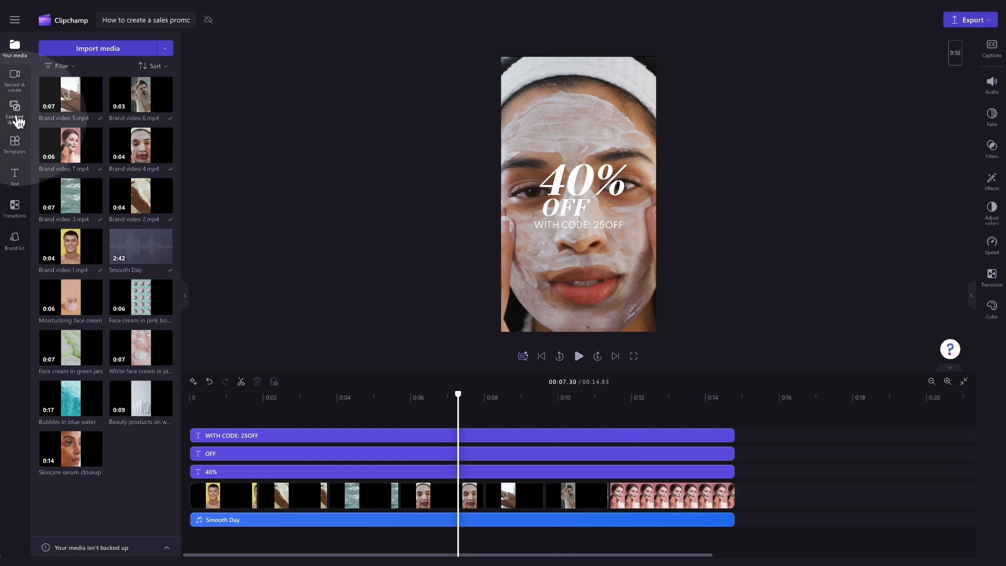
Filter the content library to Audio > Music and search for 'pop' tracks
click(15, 112)
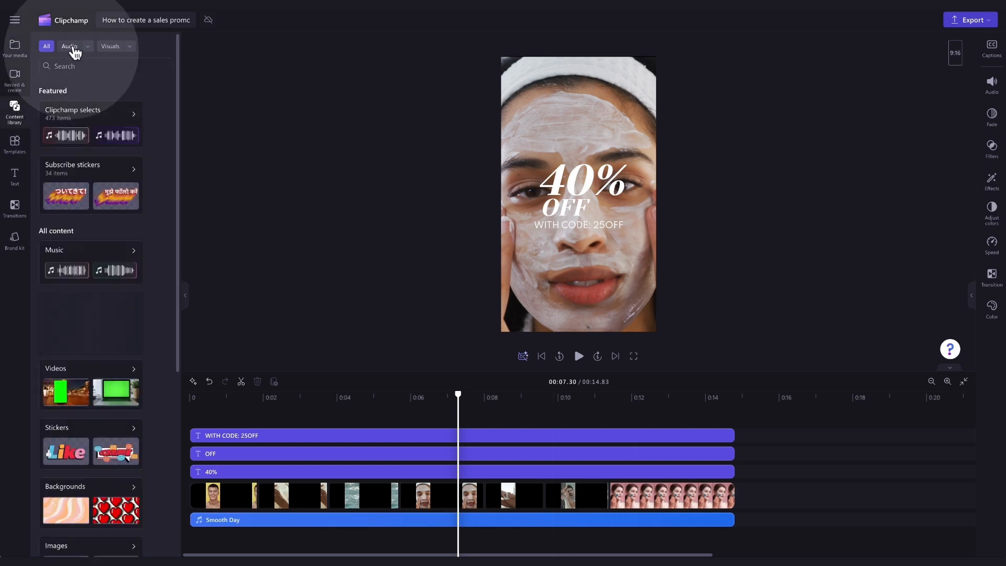
click(74, 46)
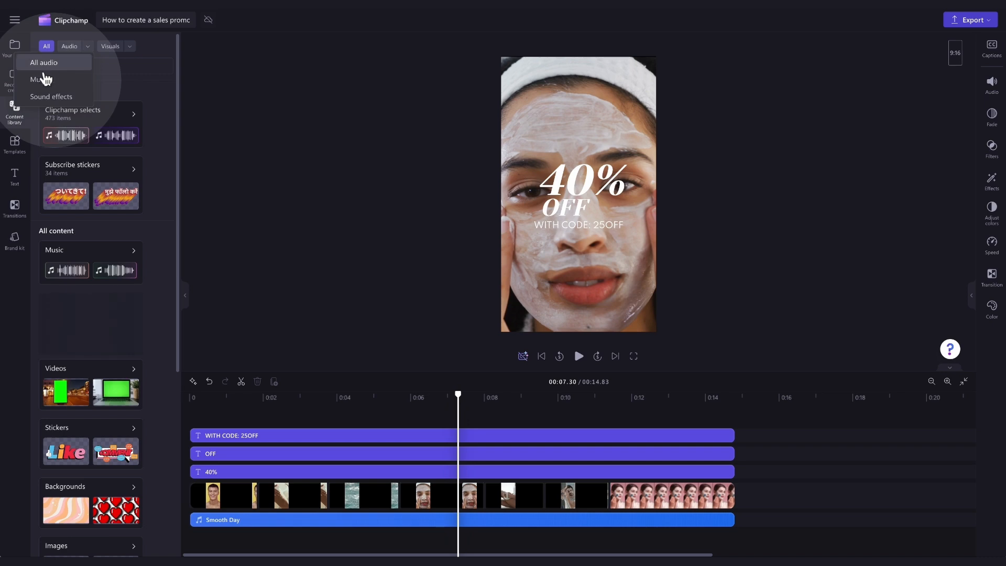
click(41, 79)
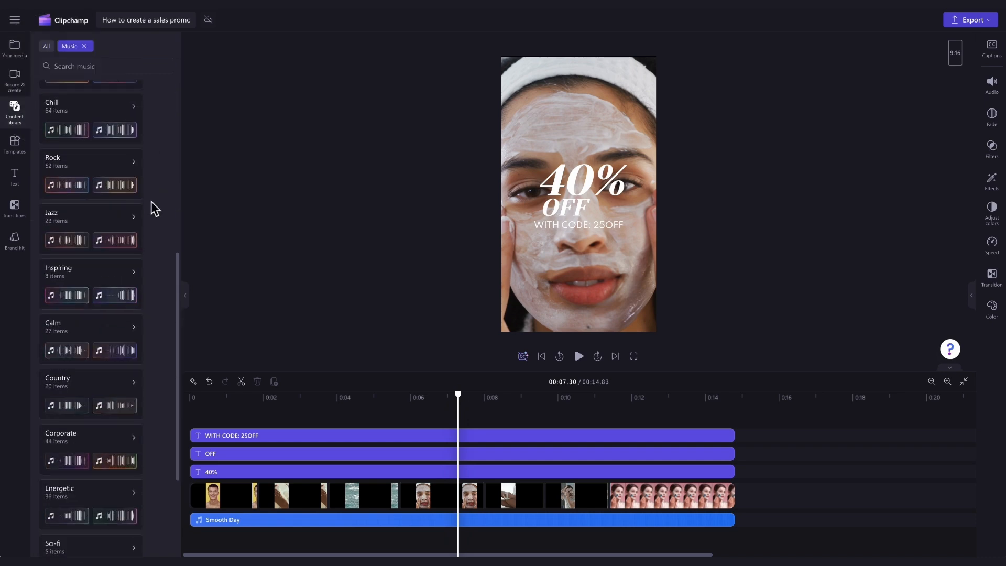
scroll(up, 3)
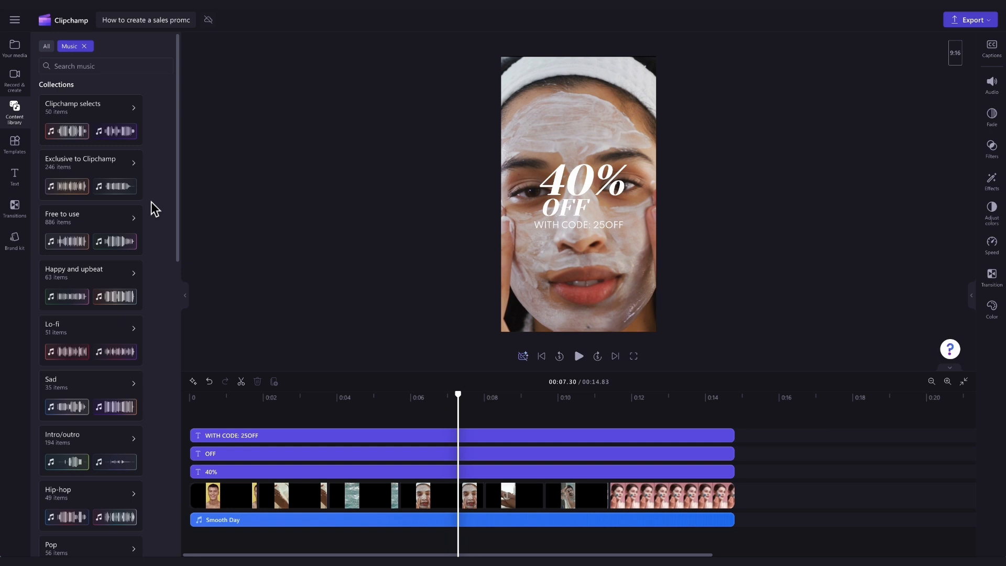
mouse_move(105, 66)
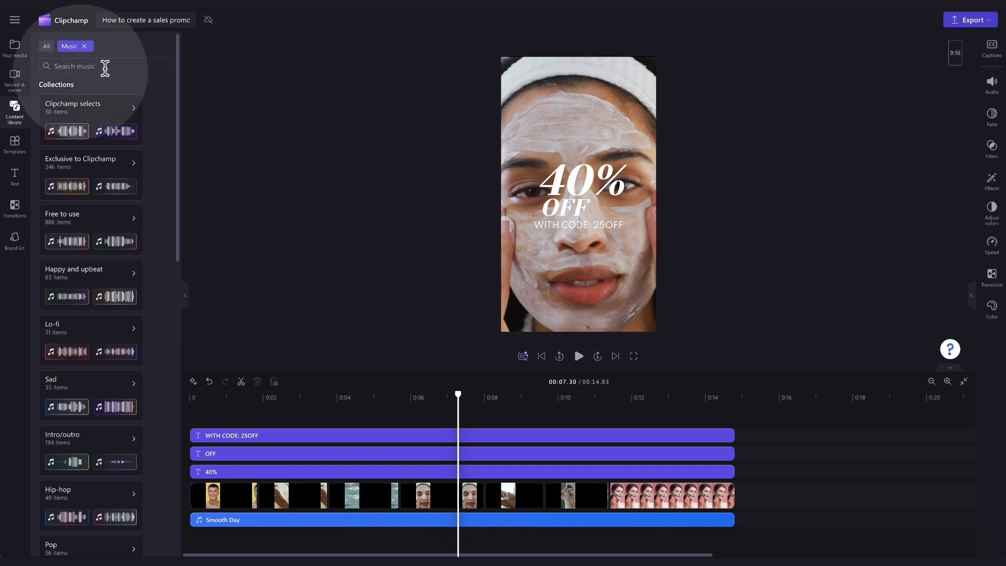
click(90, 66)
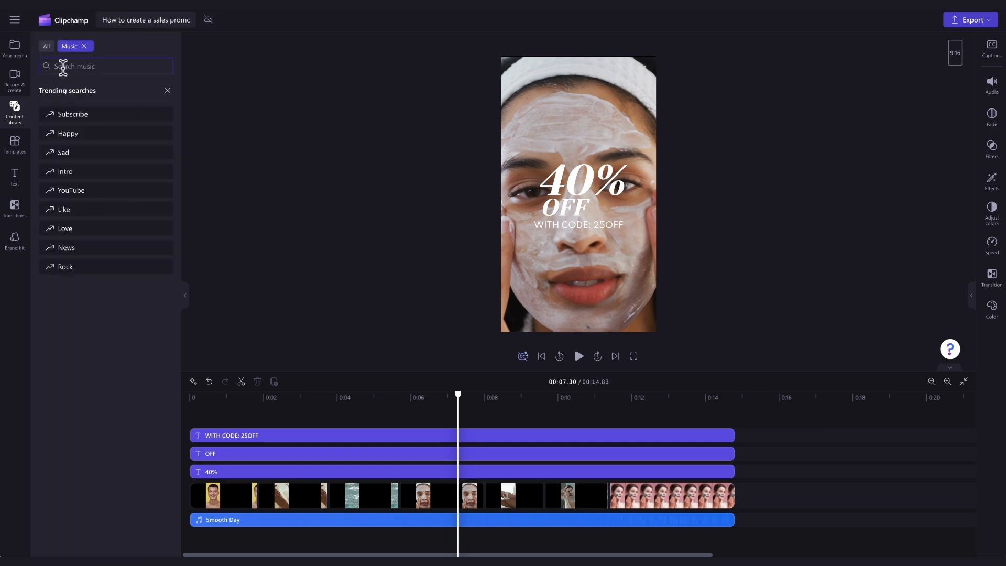
text(pop)
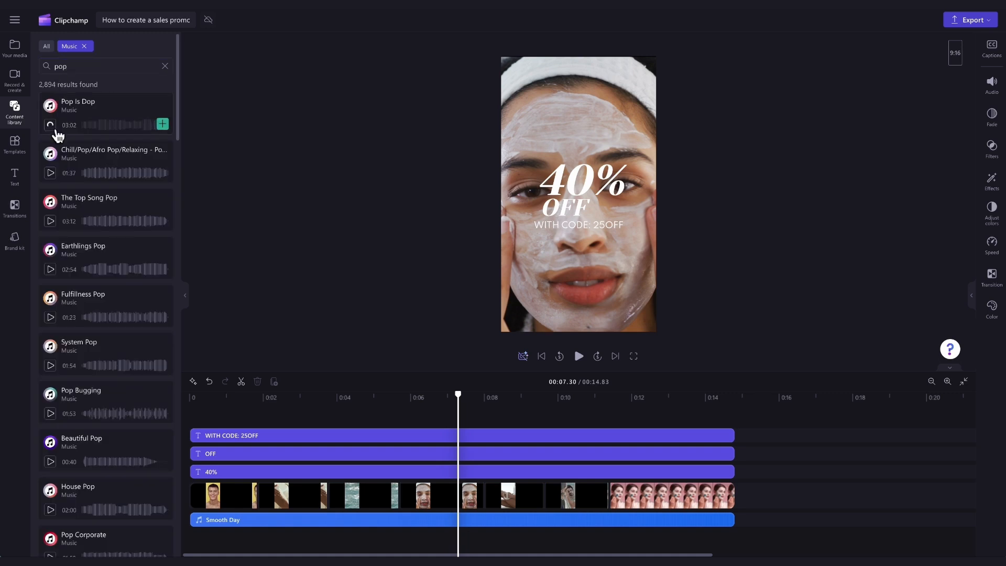
Swap Smooth Day for The Top Song Pop and play the video to check the music
click(51, 172)
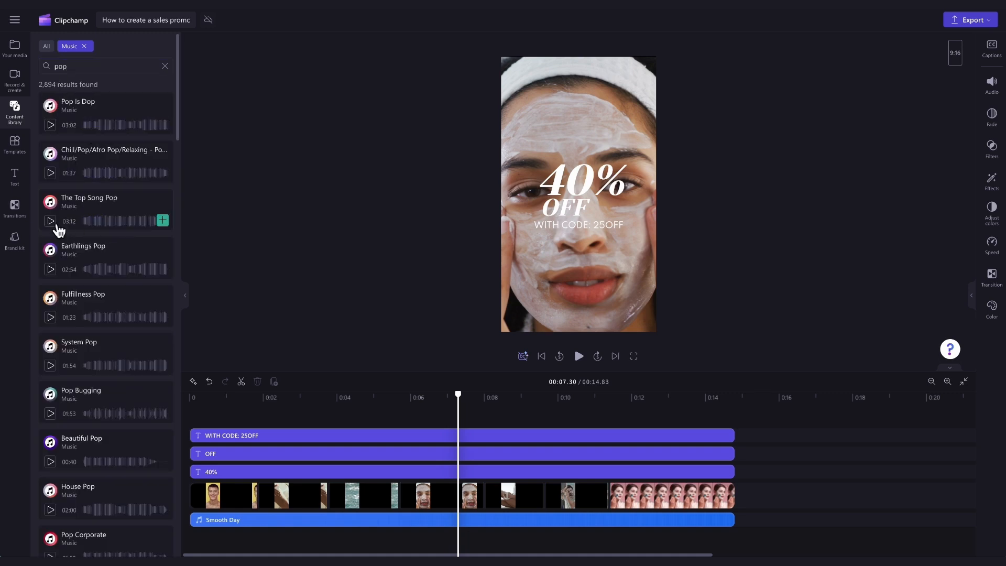
mouse_move(97, 217)
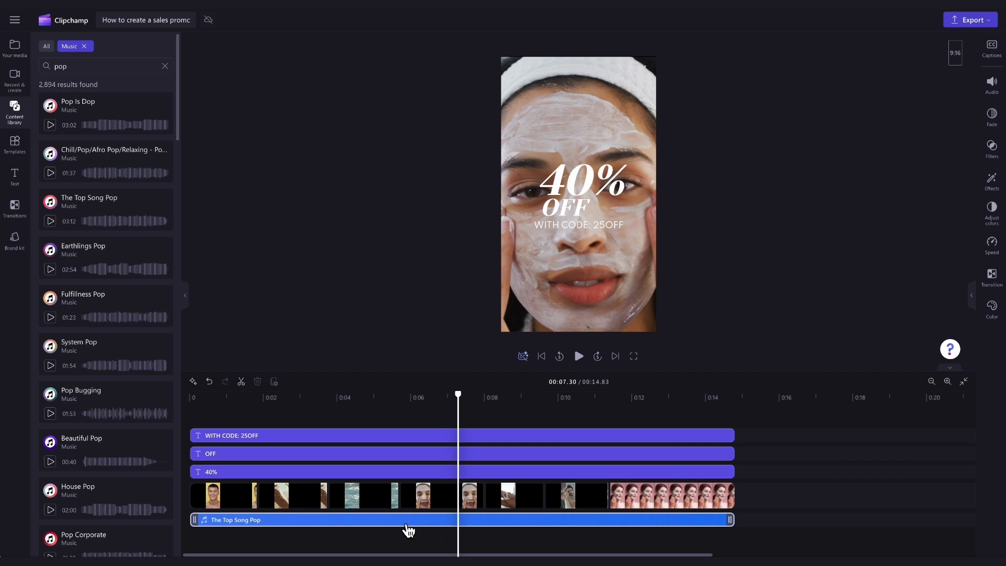
click(411, 520)
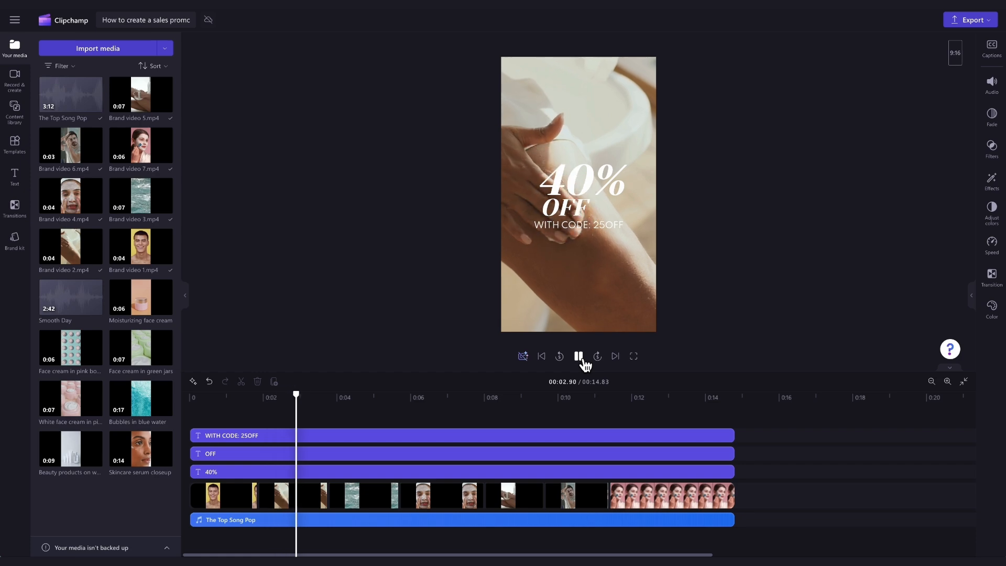
click(577, 356)
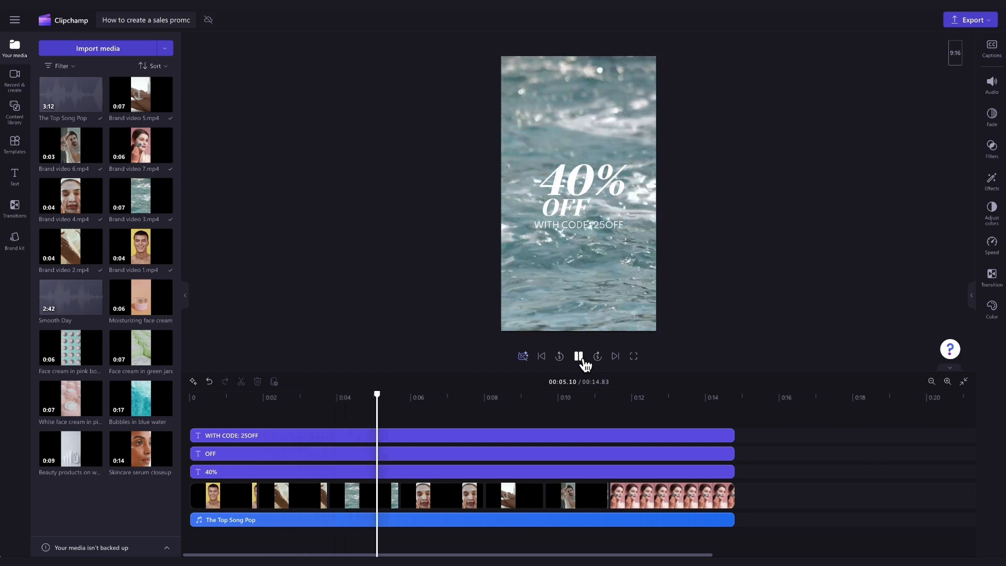
click(577, 356)
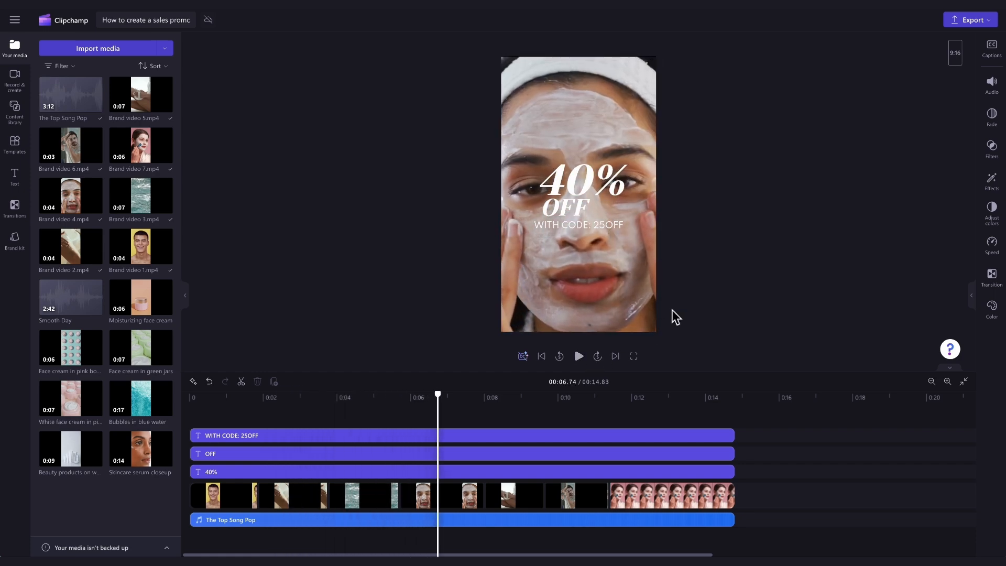
click(970, 20)
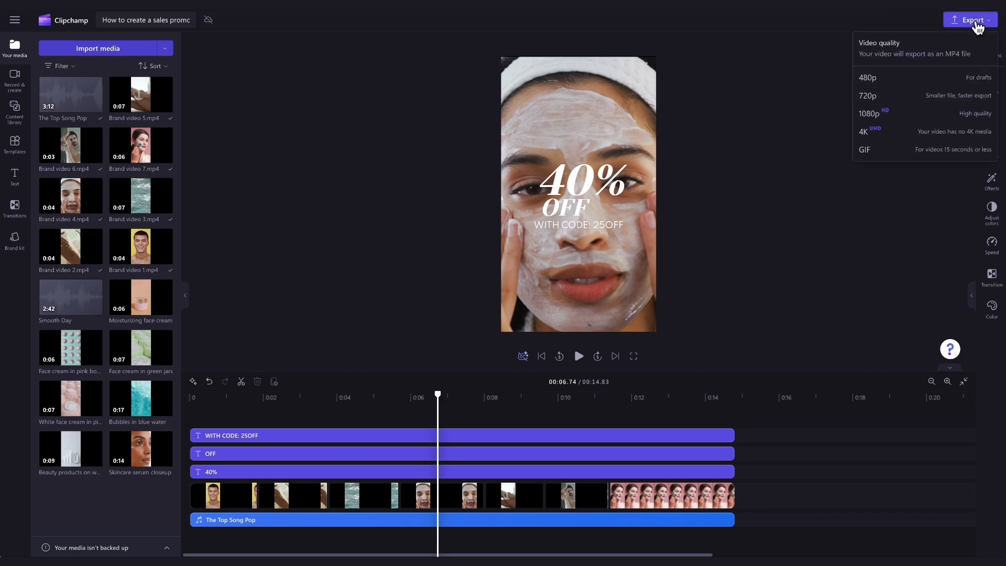
Export the 14-second promo at a chosen quality and save it to the computer
click(870, 113)
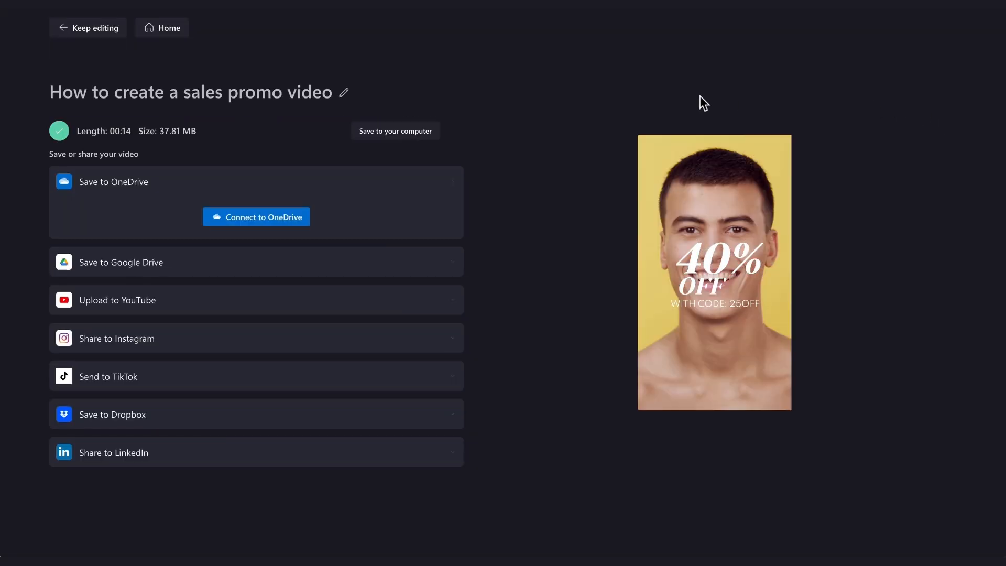
click(395, 131)
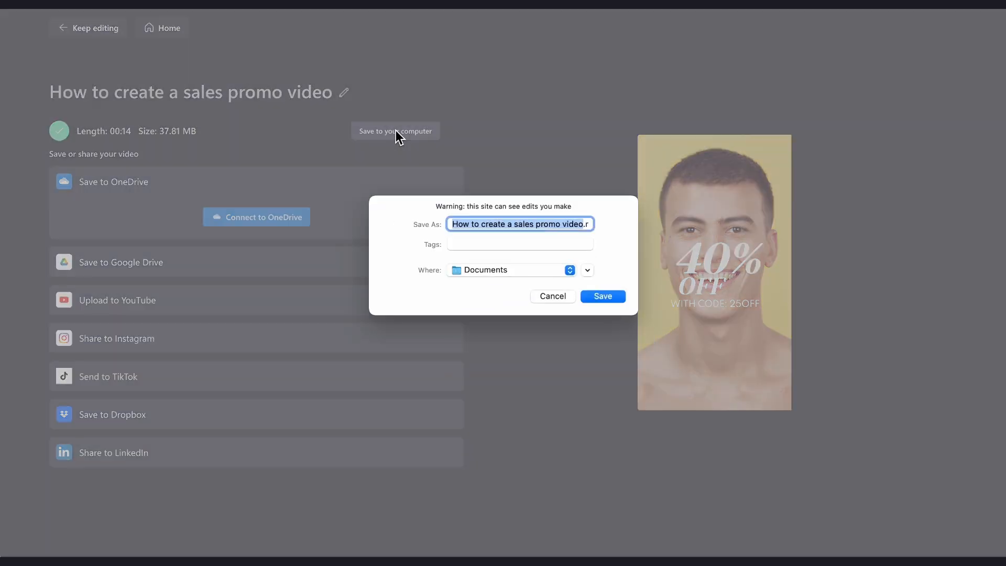